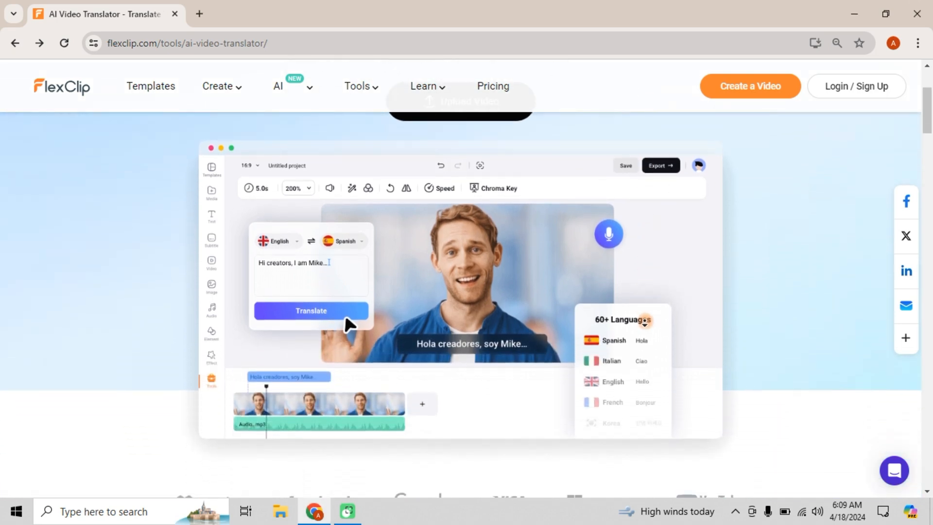
- Log into FlexClip and start a new video project with a 16:9 landscape ratio
scroll(down, 3)
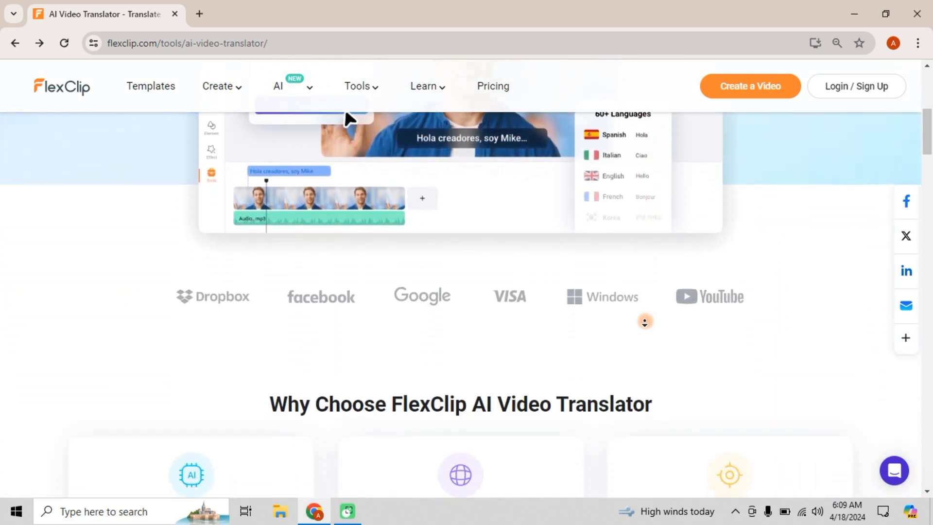
scroll(down, 3)
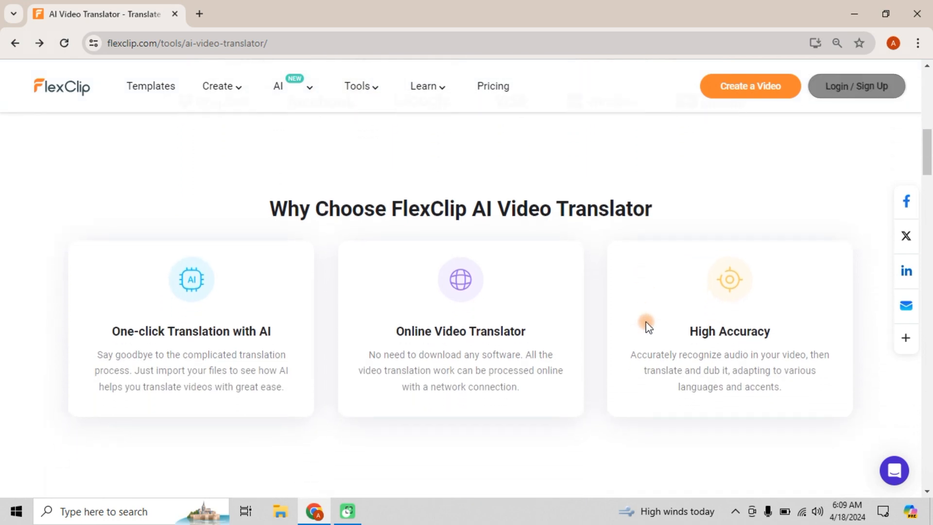
mouse_move(788, 195)
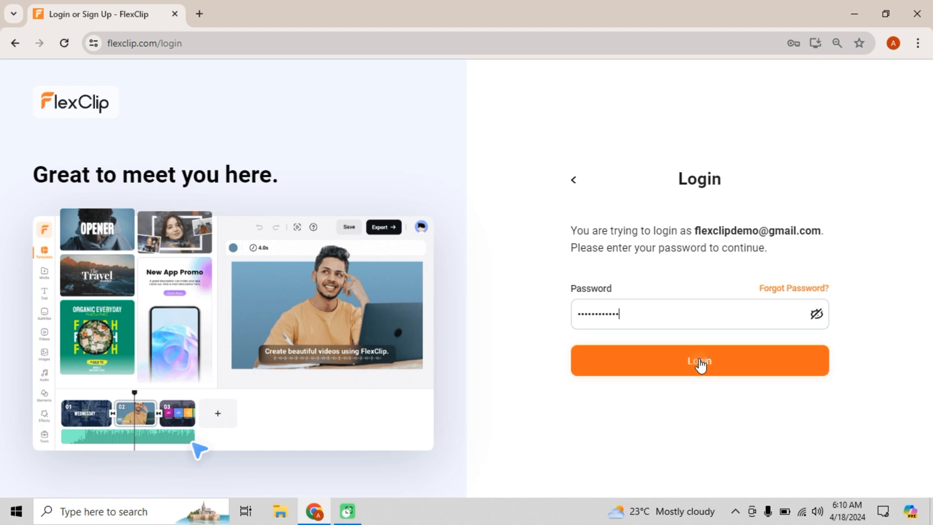
click(699, 361)
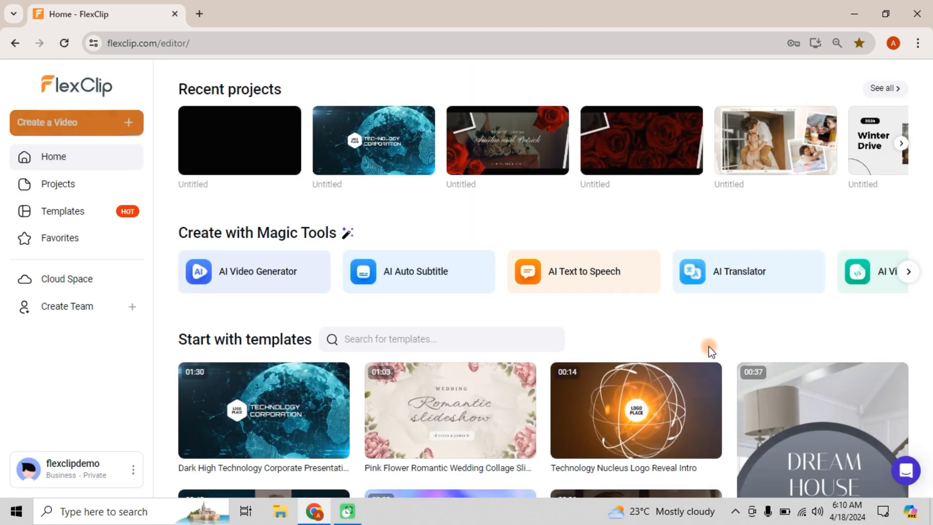
click(76, 123)
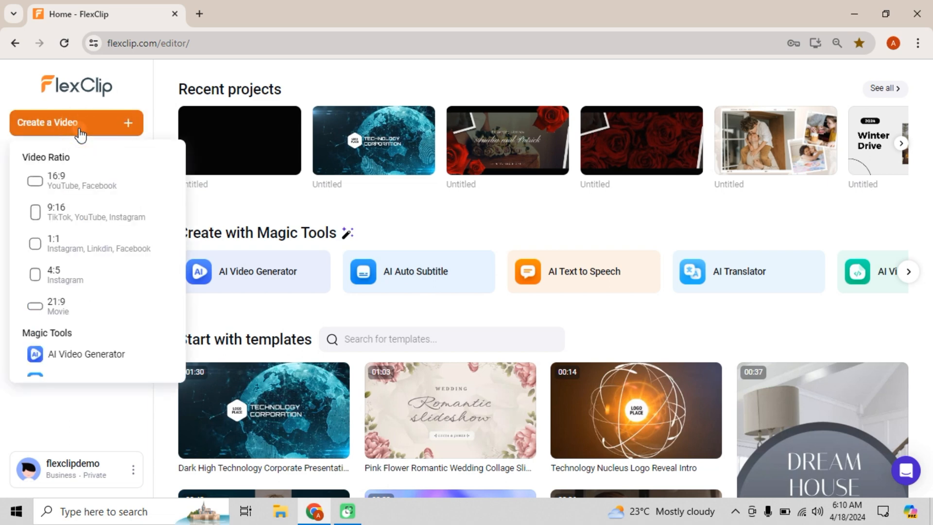
mouse_move(81, 146)
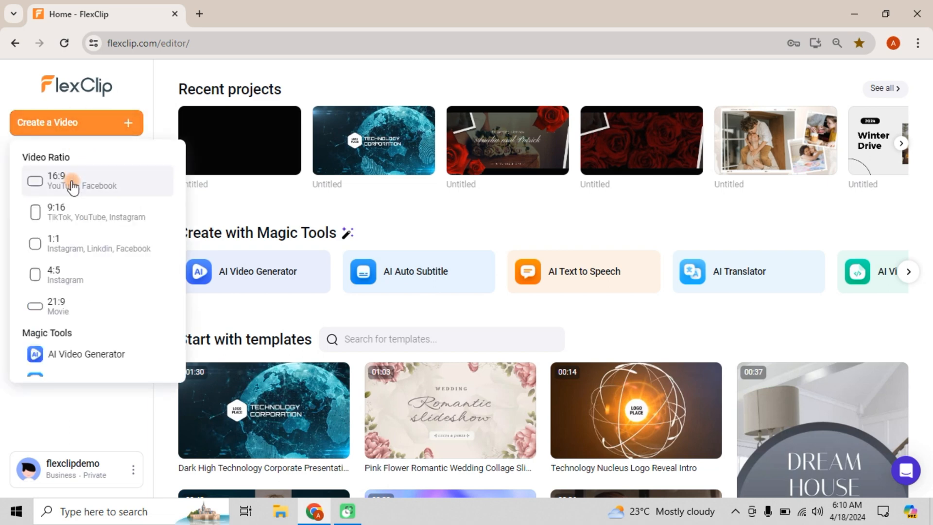
click(69, 181)
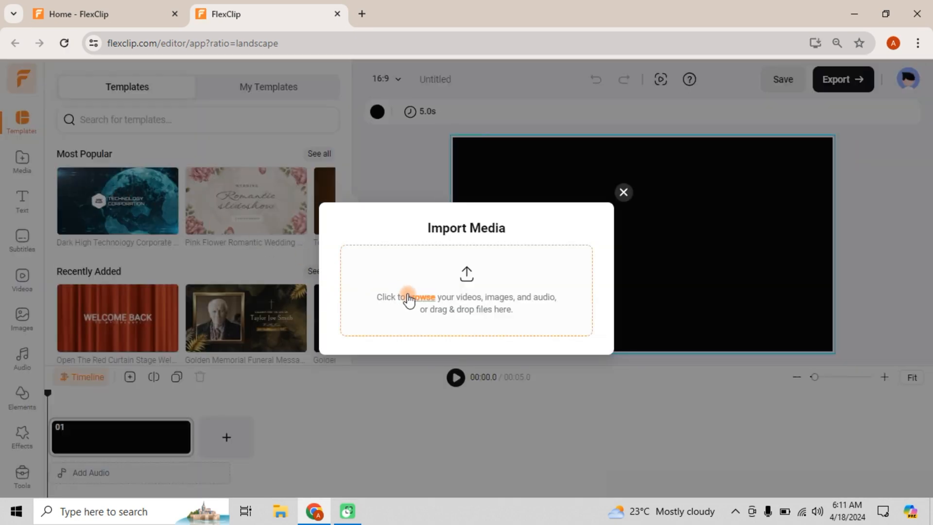
- Import FlexClip_demo_video.mp4 and FlexClip_demo_audio.wav, add both to the timeline, and briefly preview
click(414, 298)
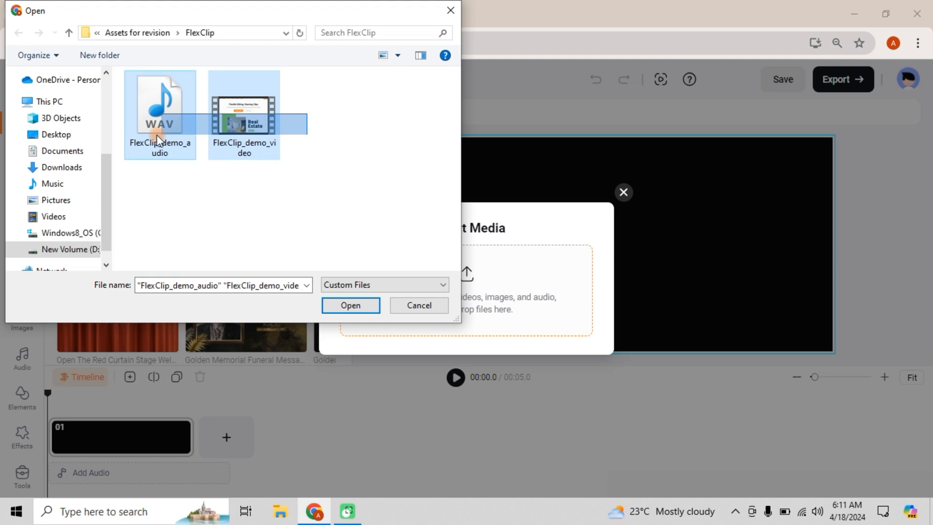
click(351, 305)
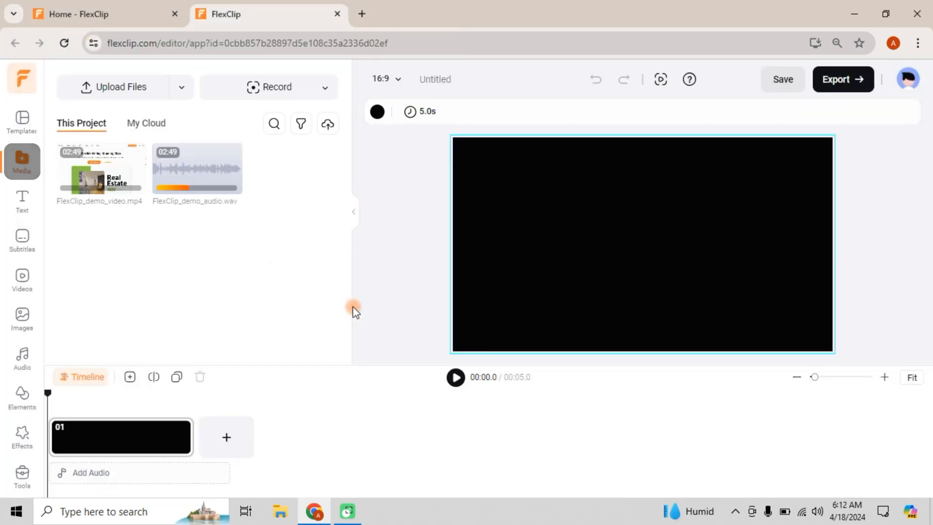
click(136, 182)
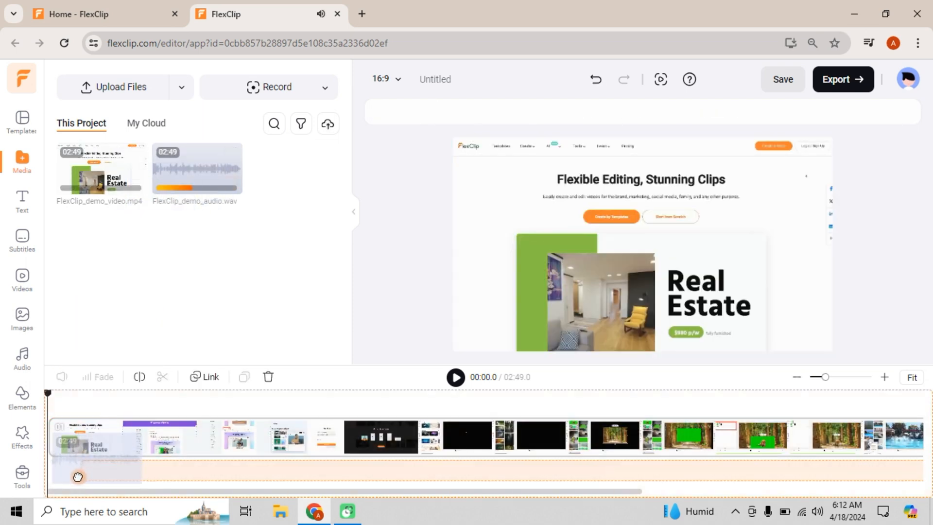
click(455, 377)
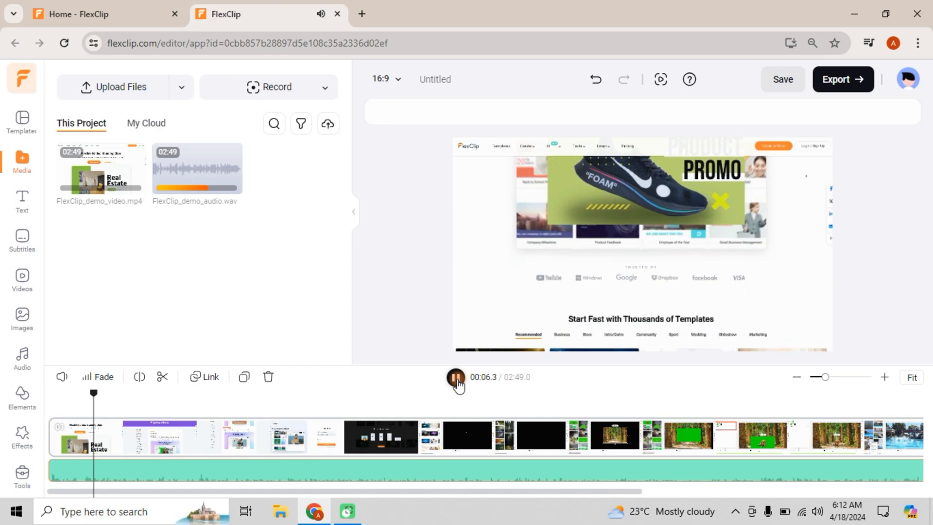
click(458, 377)
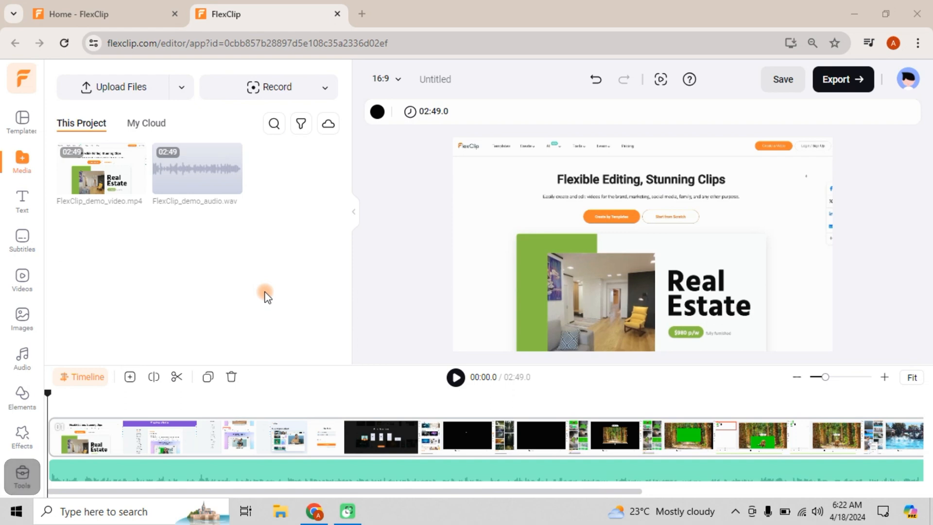
- Open the AI Translator under Tools and choose Translate Project Text
click(21, 471)
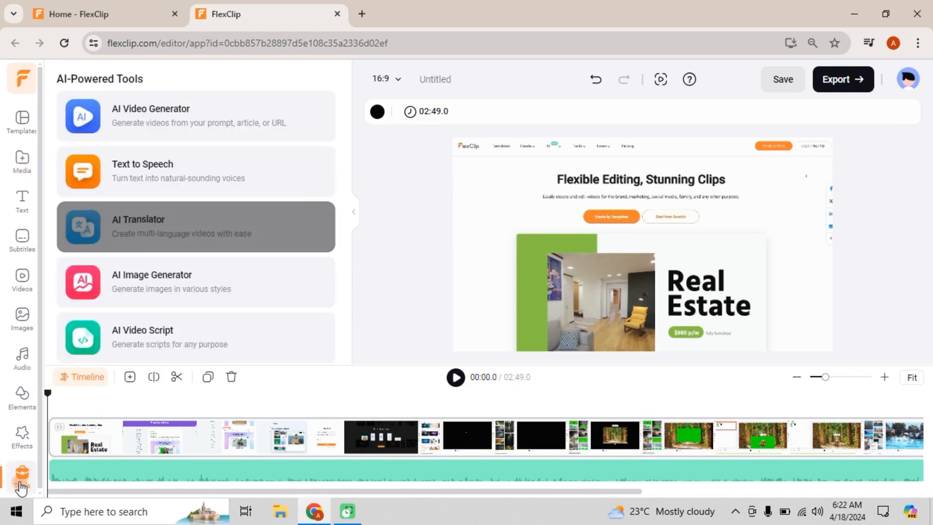
mouse_move(212, 251)
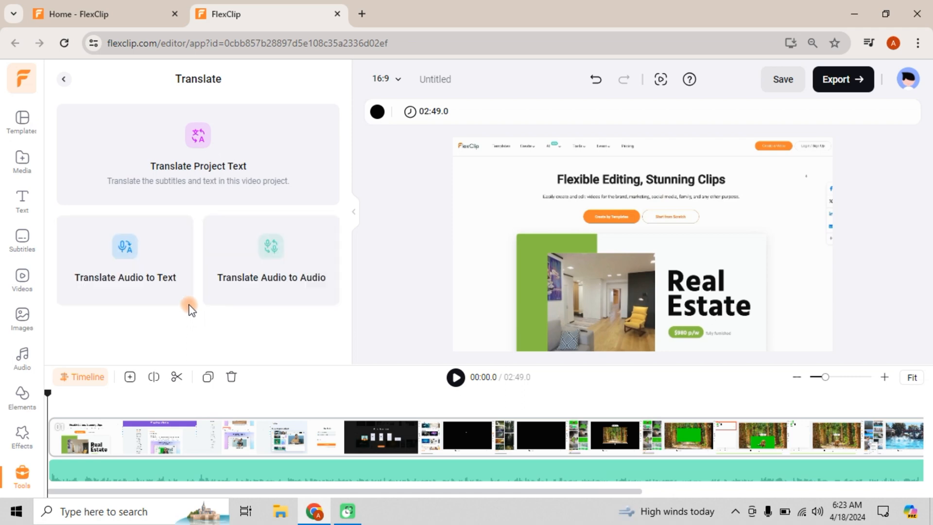
click(198, 153)
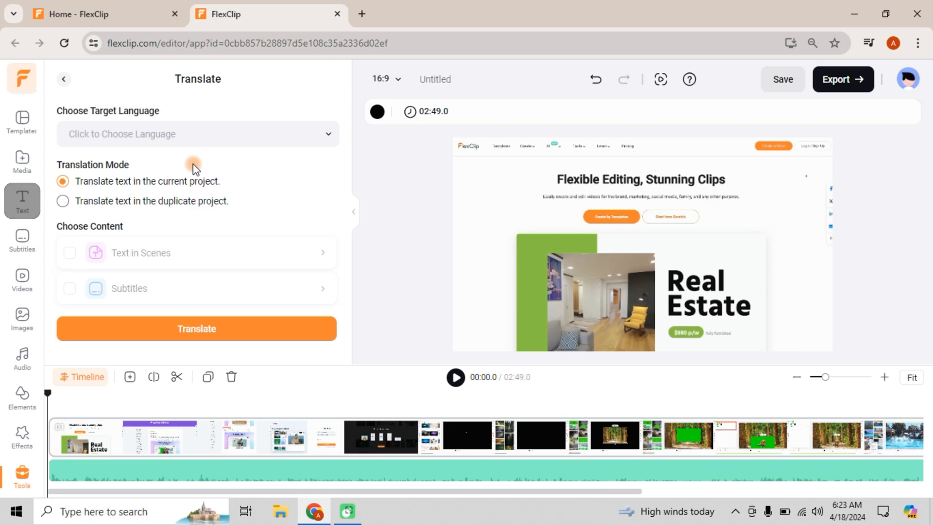
- Add a dark-background text caption reading 'Hello, I am Mike' over the video
click(22, 201)
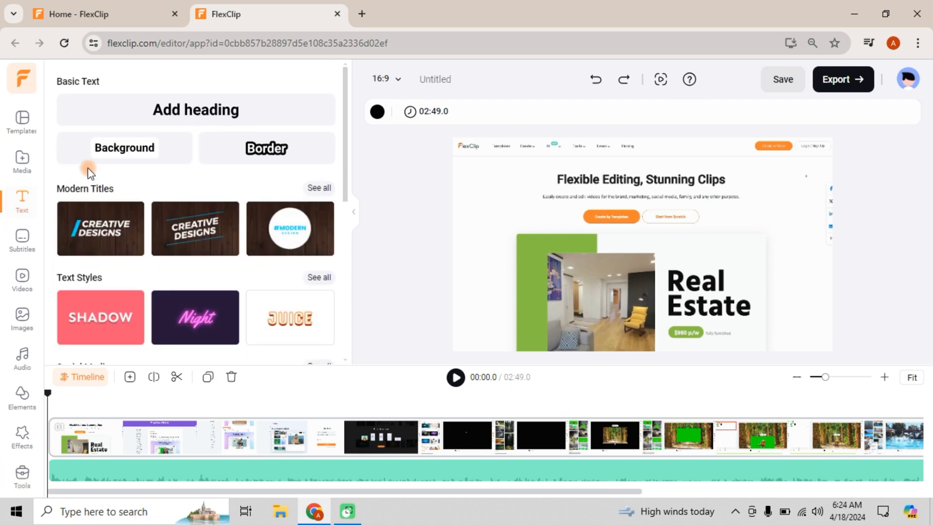
click(195, 109)
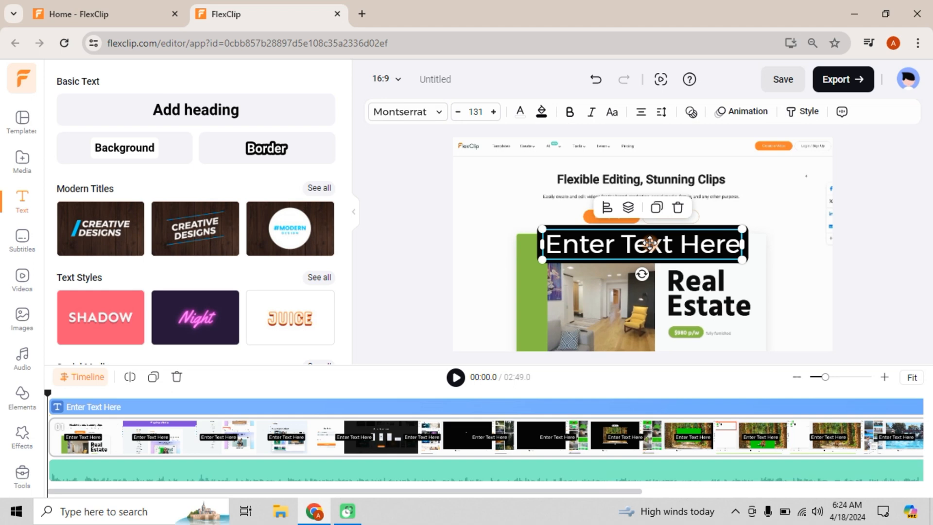
text(Hello,)
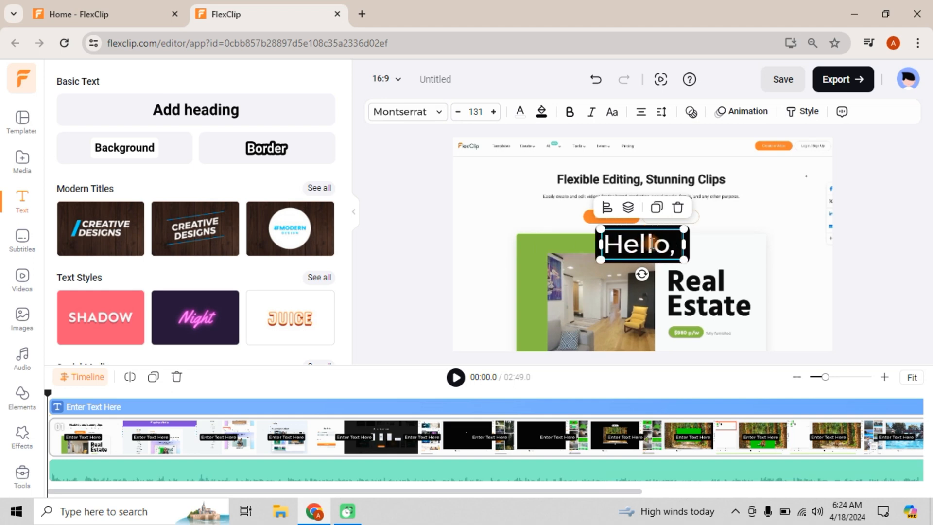
text(I am Mike)
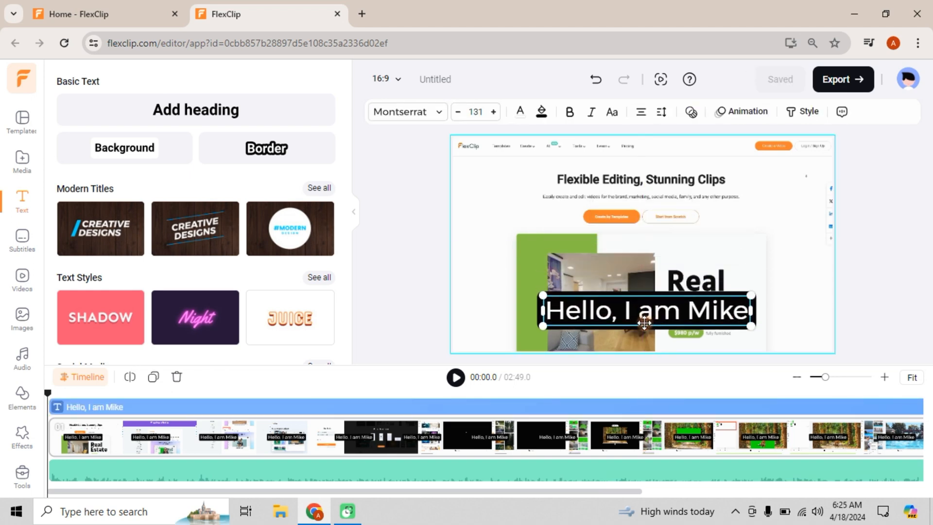
click(430, 300)
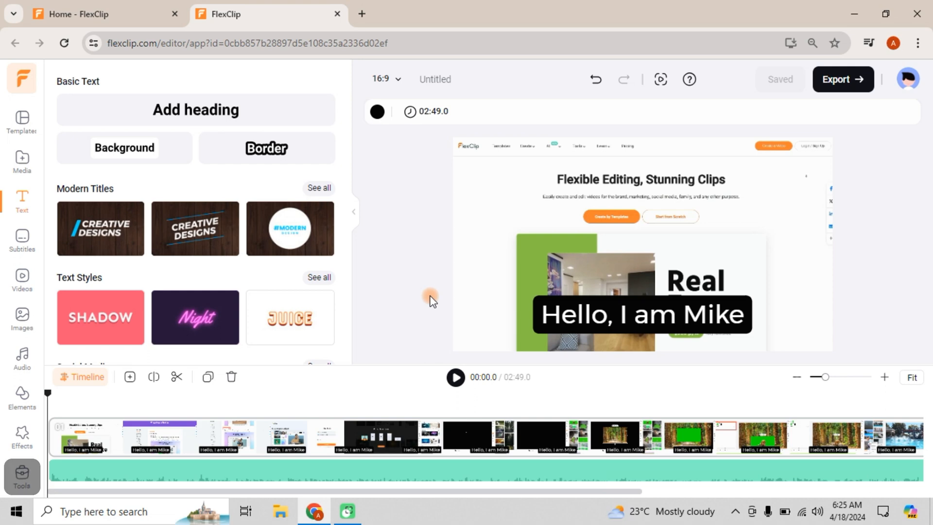
click(22, 473)
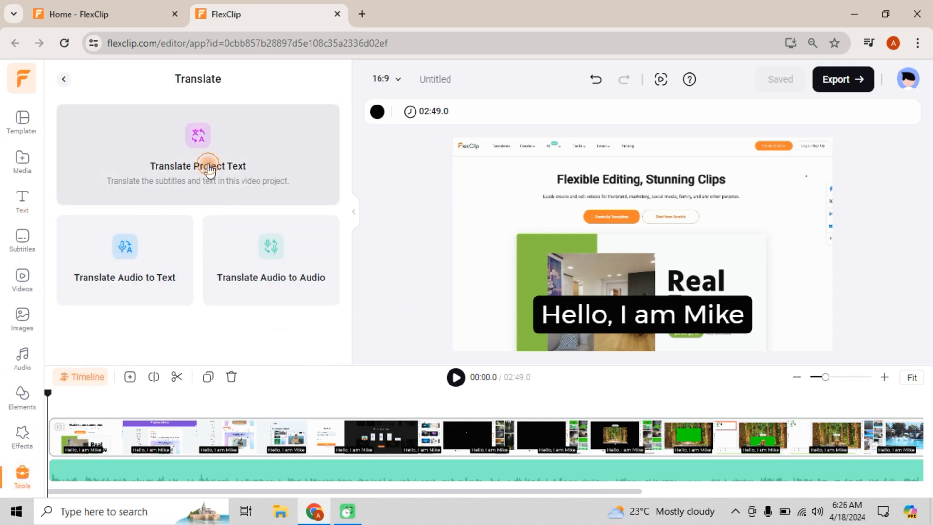
- Translate the scene text into Spanish ('hola, soy Mike') in the current project, then start a blank project
click(207, 168)
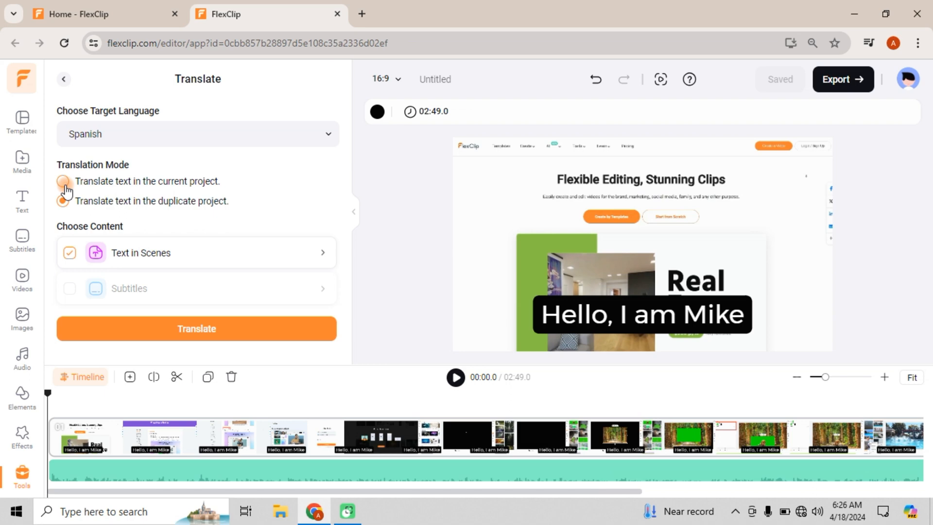
click(63, 181)
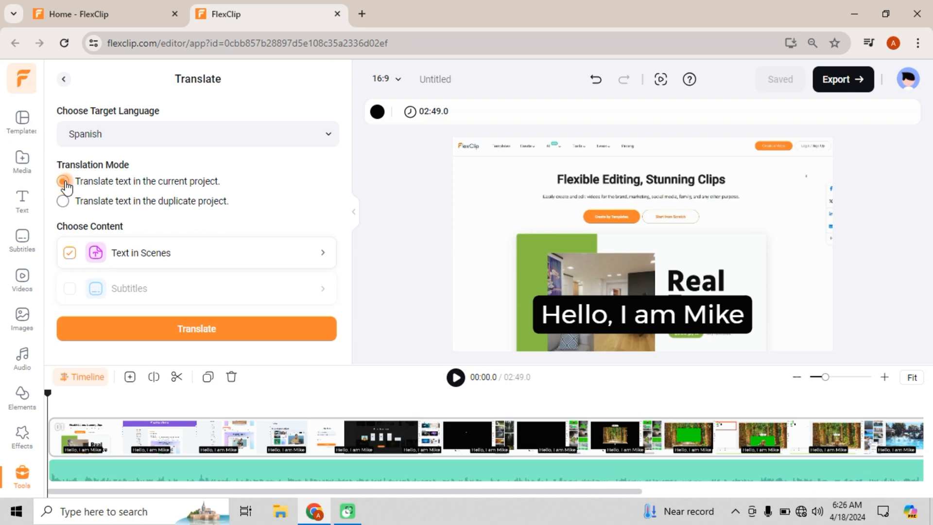
click(64, 181)
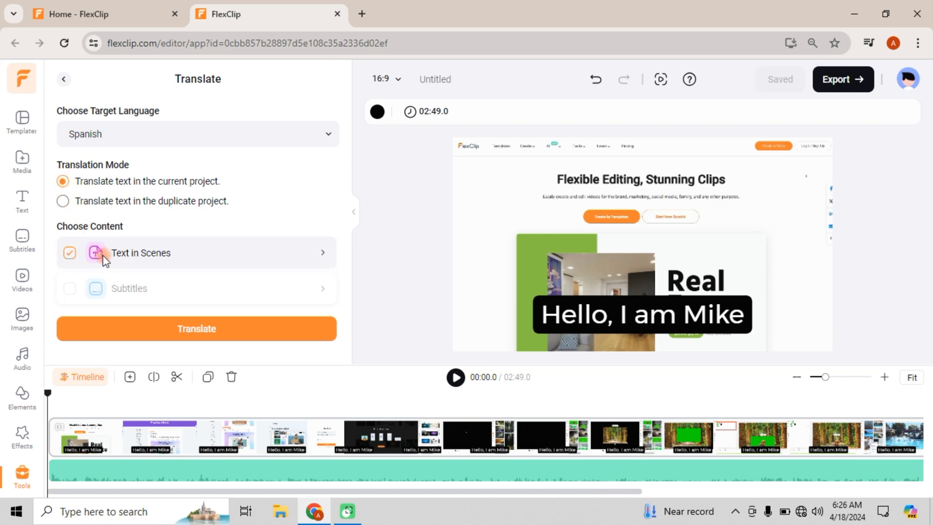
mouse_move(169, 262)
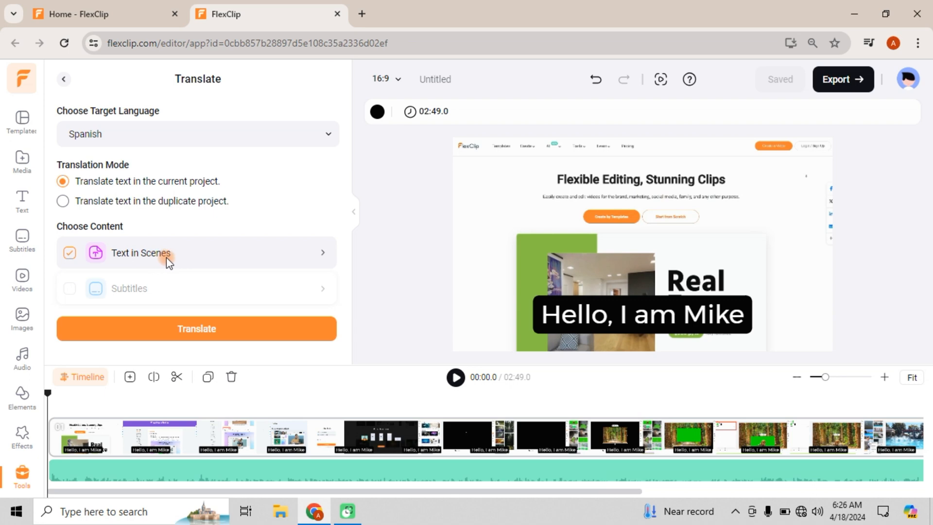
click(196, 328)
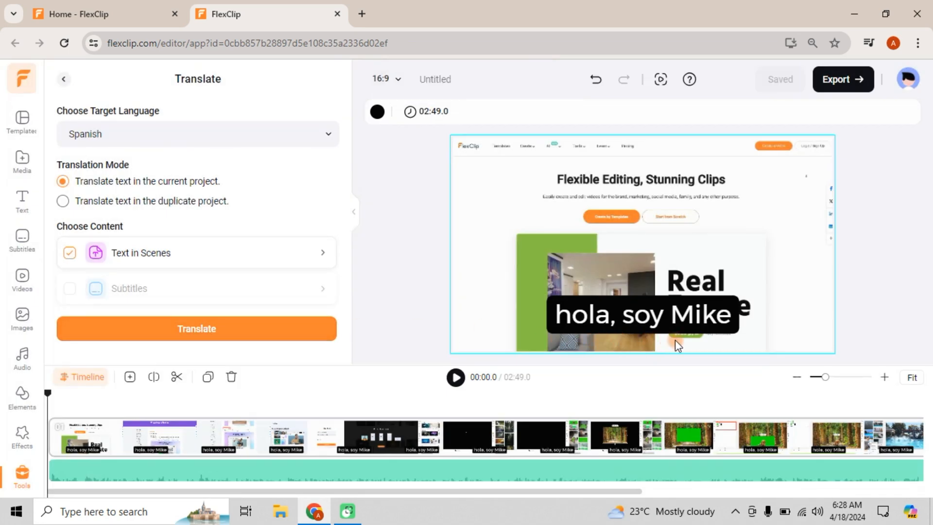
click(456, 378)
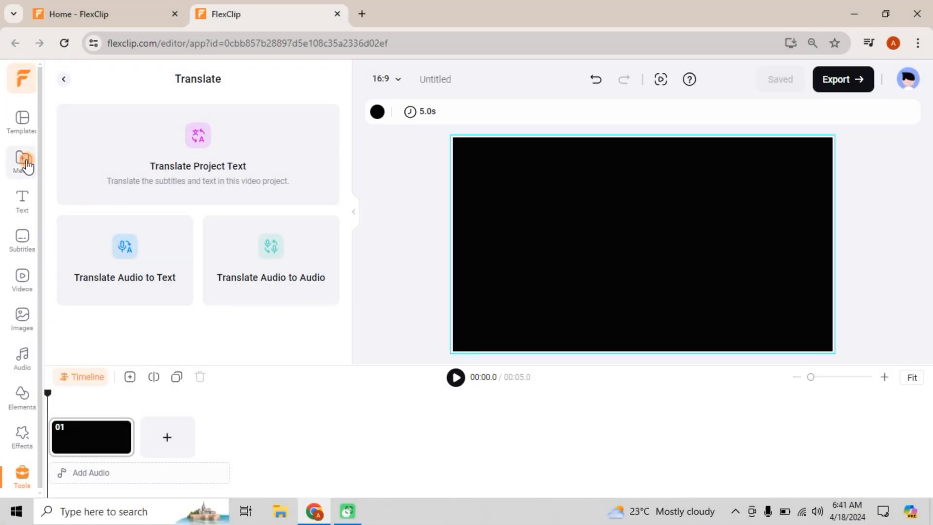
- Add FlexClip_demo_video as a scene and transcribe its spoken audio into German subtitles
click(22, 158)
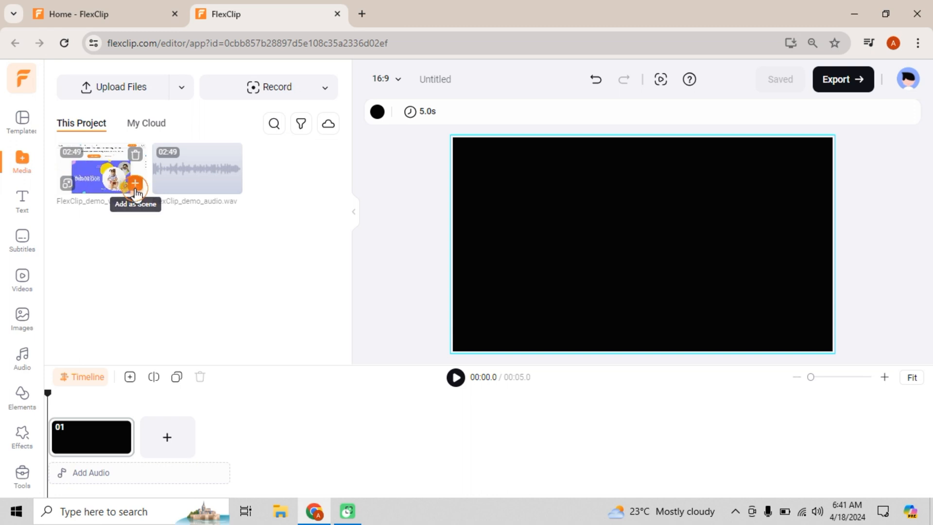
click(135, 184)
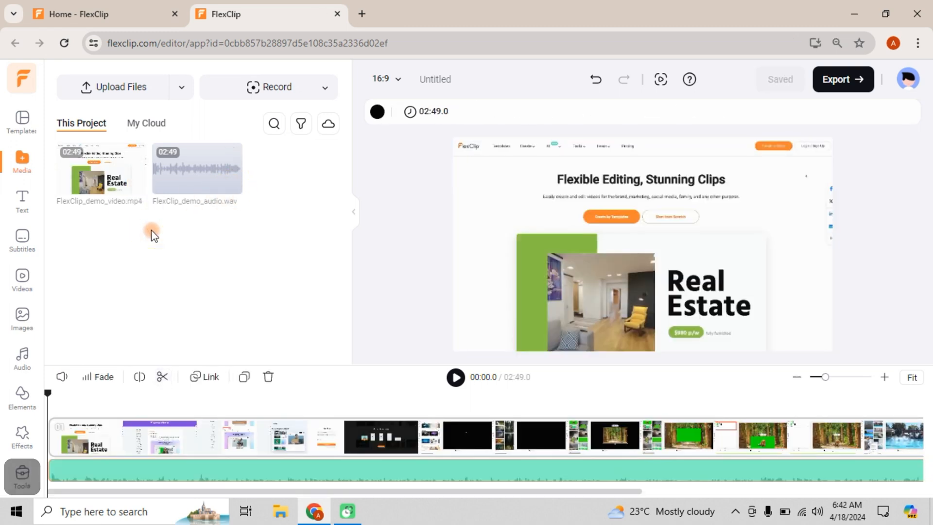
click(21, 472)
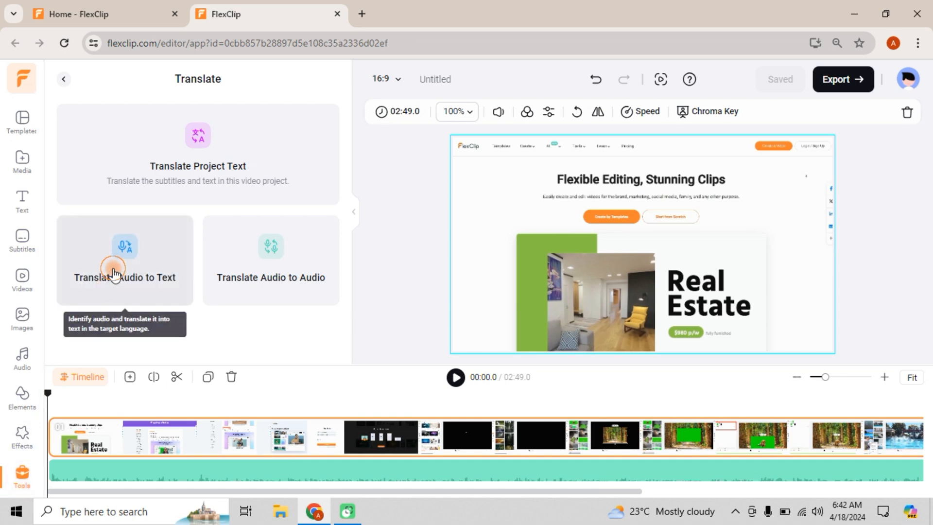
click(115, 269)
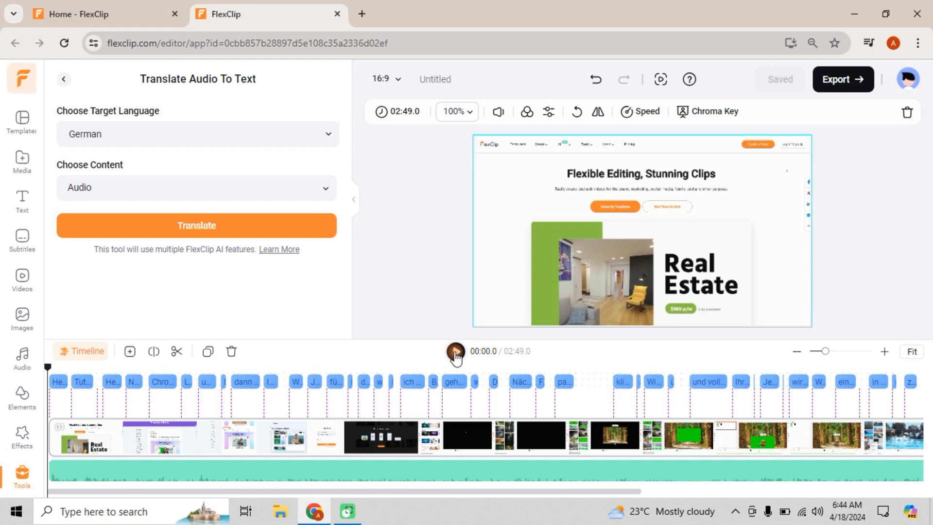
- Preview the video with German subtitles and scroll through the full subtitle list
click(456, 352)
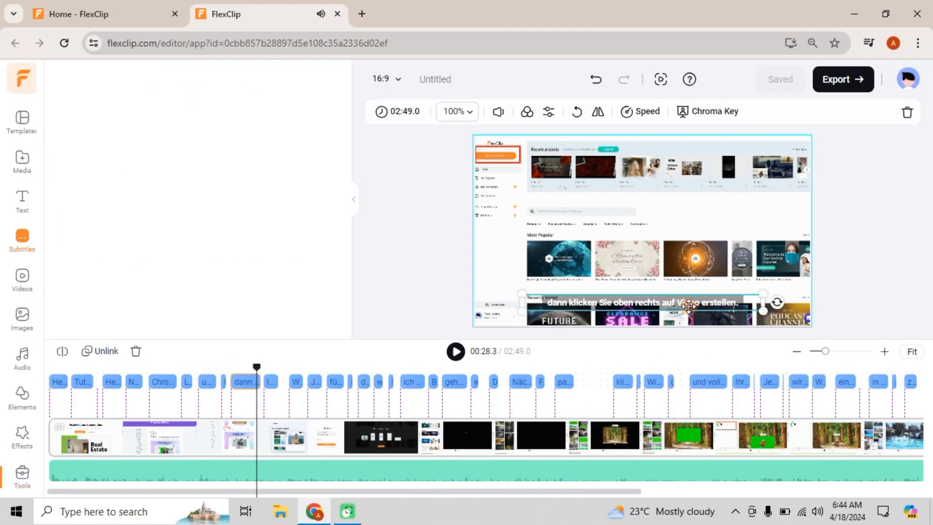
click(22, 239)
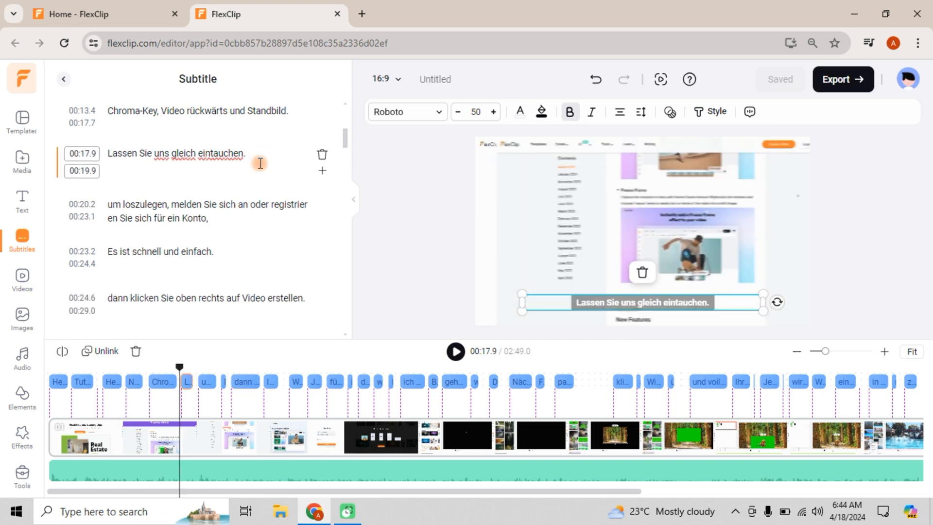
scroll(down, 3)
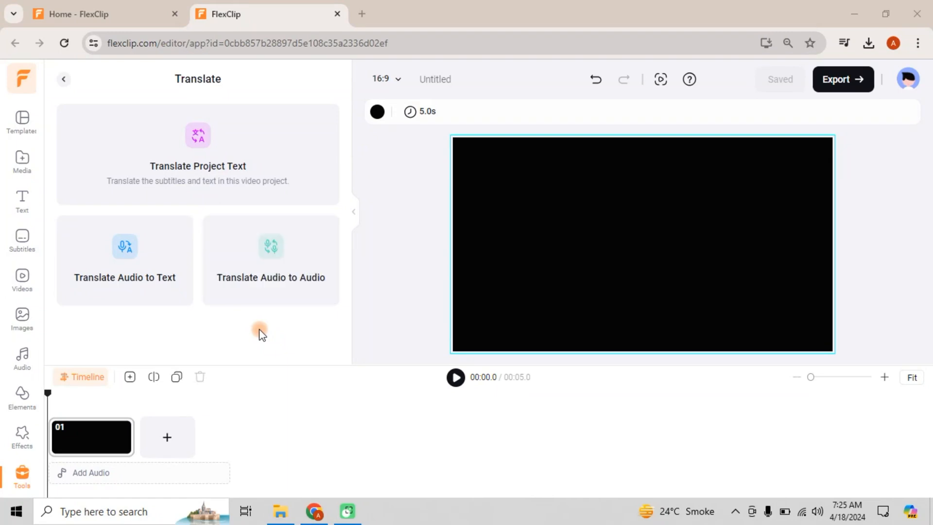
- Add the demo video as a scene and the WAV audio to the timeline, then preview the start
click(22, 158)
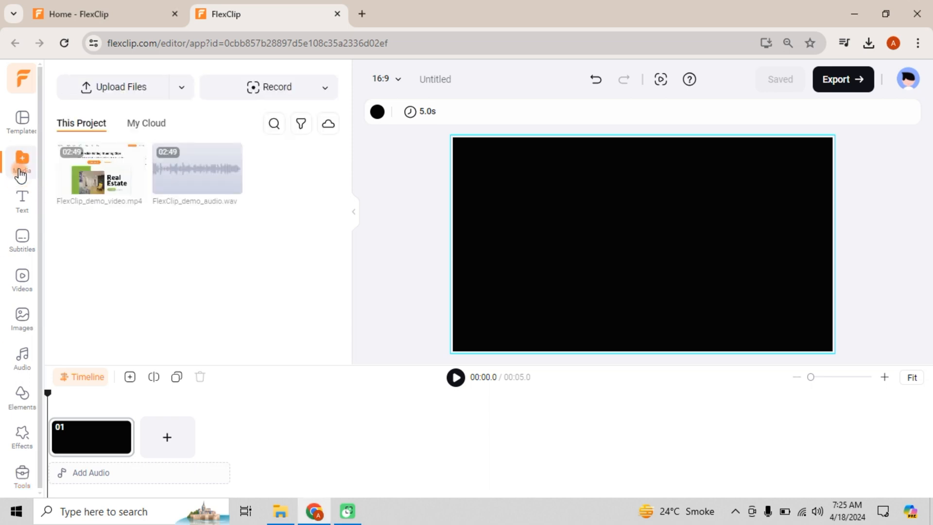
click(231, 184)
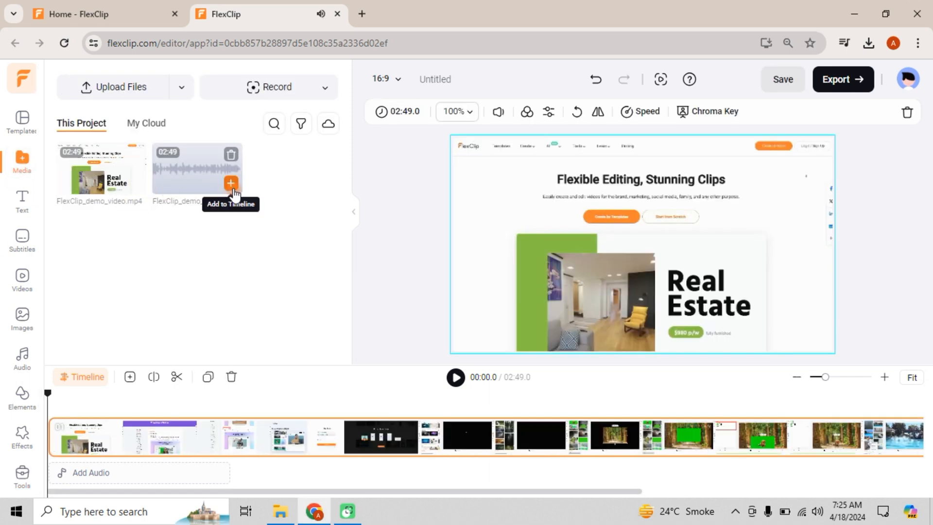
click(231, 183)
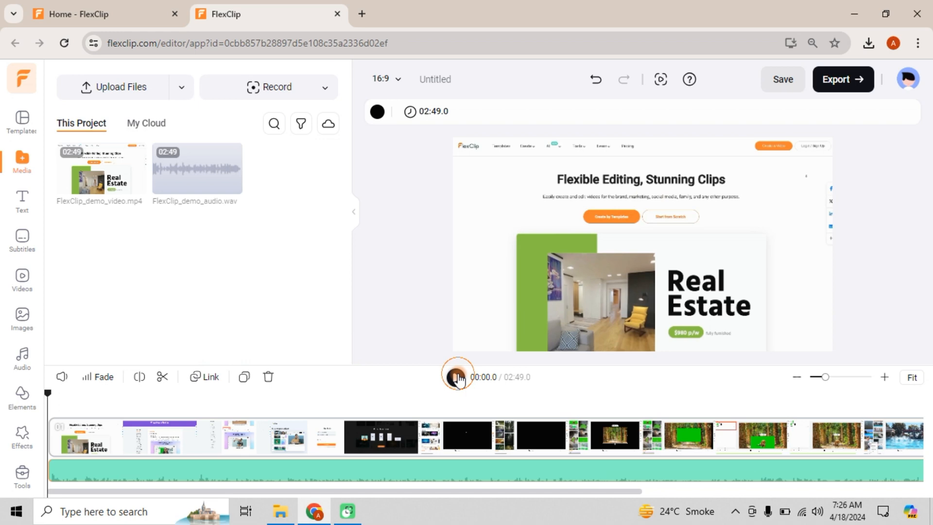
click(456, 377)
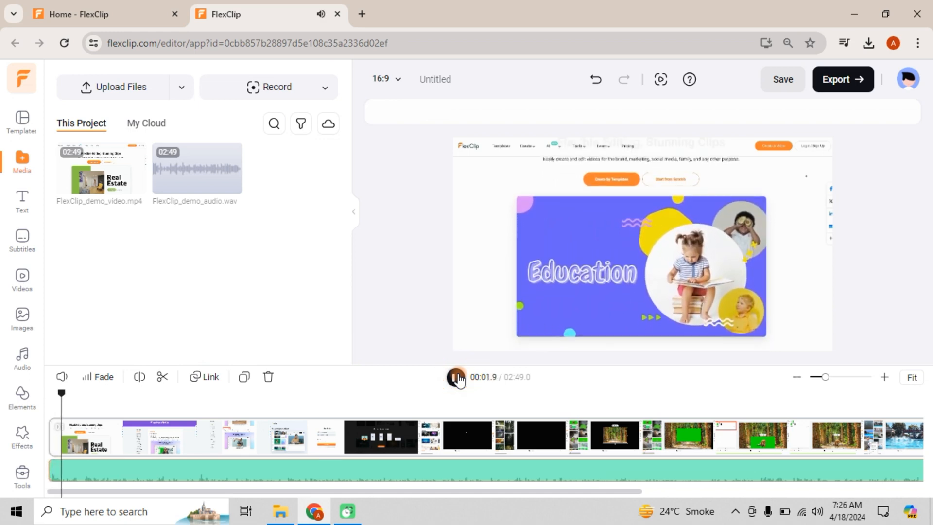
click(456, 377)
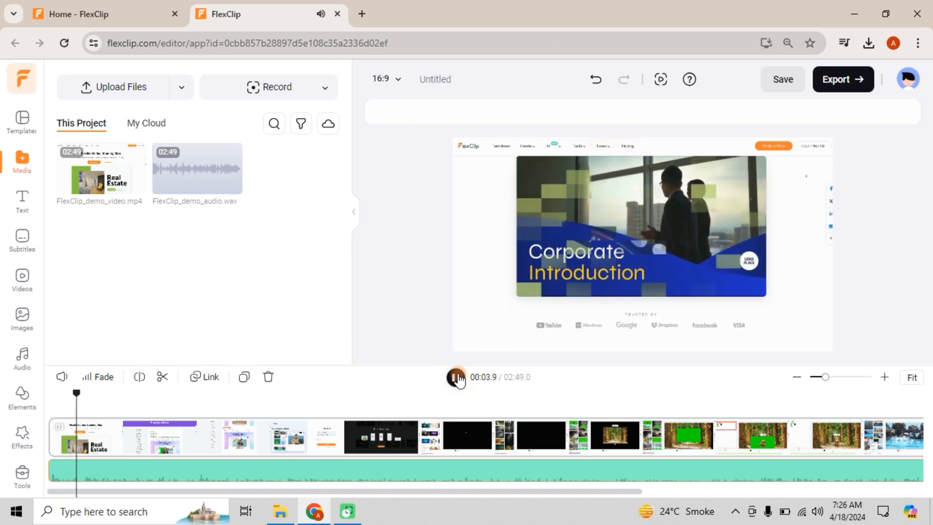
click(456, 377)
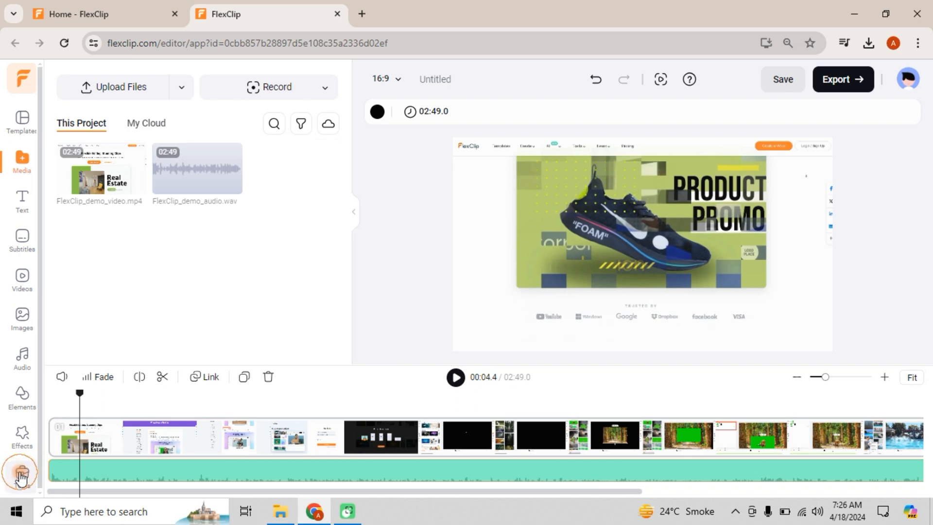
click(21, 472)
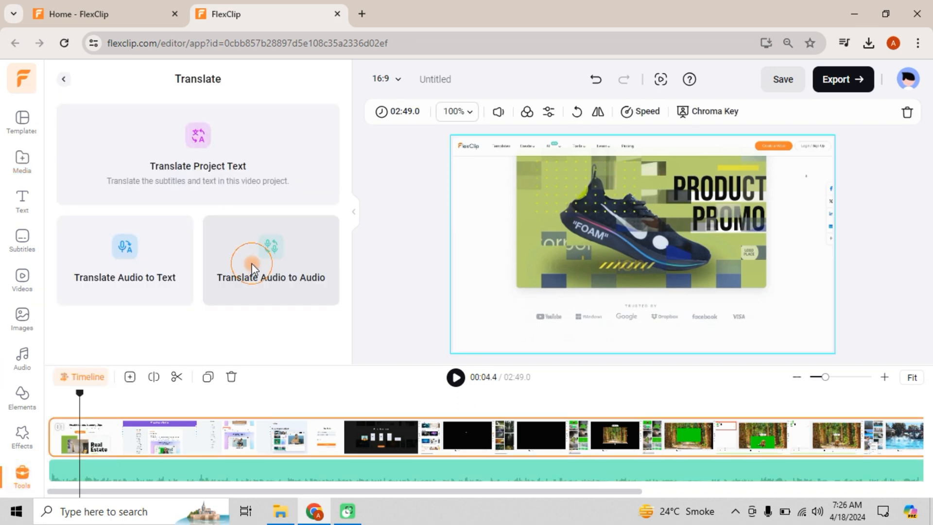
- Dub the audio into French (France) with a female voice and subtitles, then replay from the start
click(255, 265)
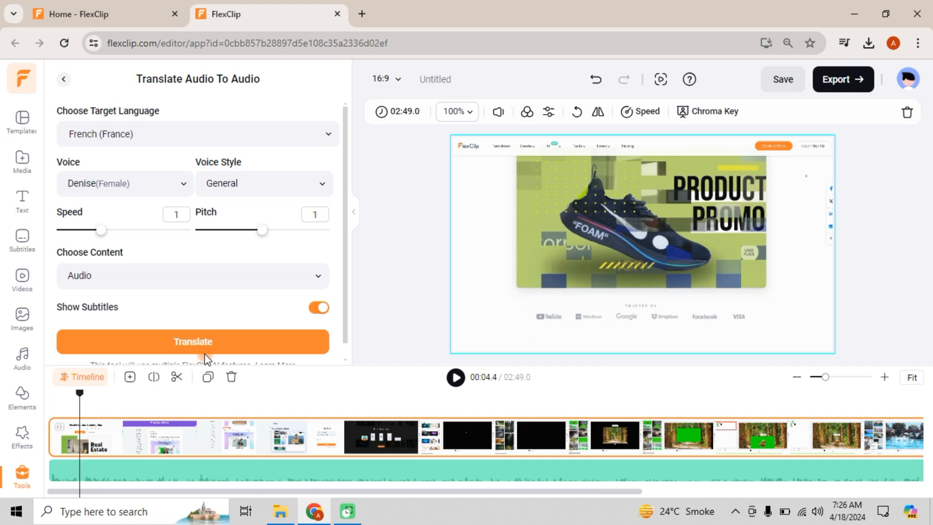
click(319, 308)
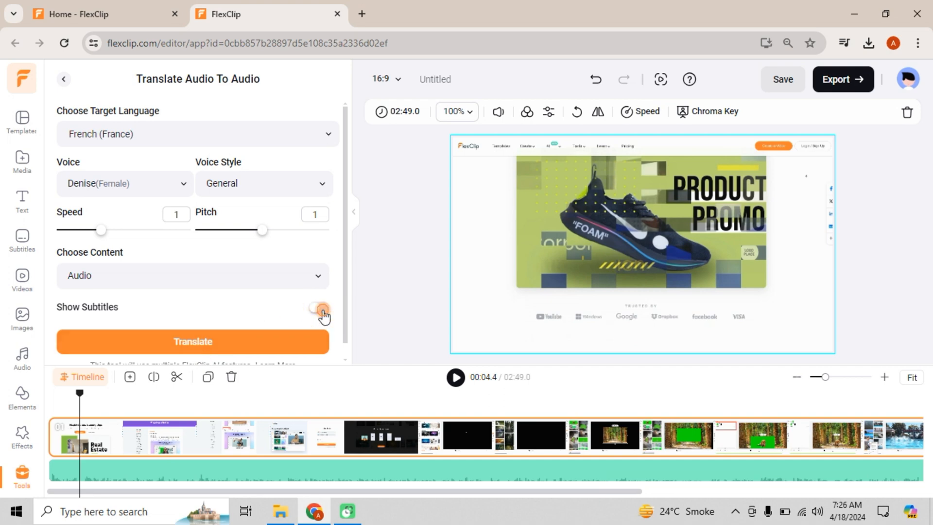
click(193, 342)
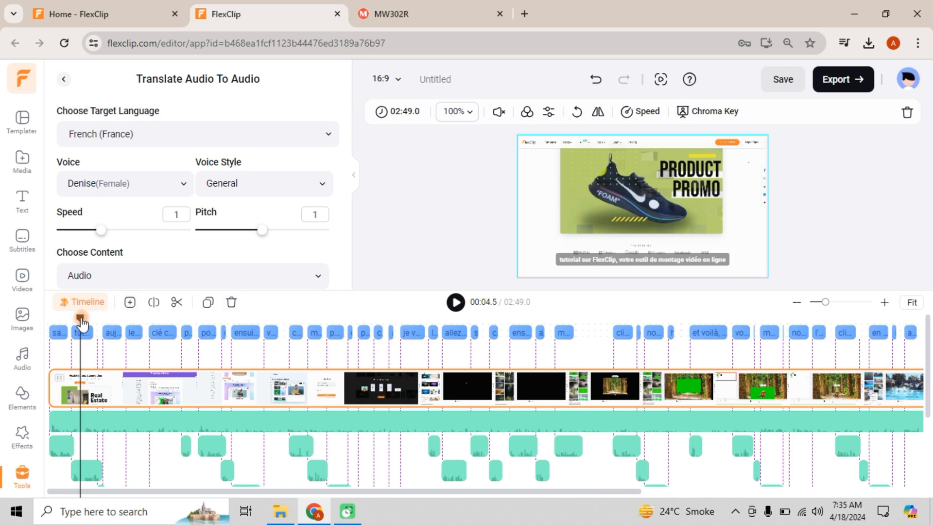
click(455, 303)
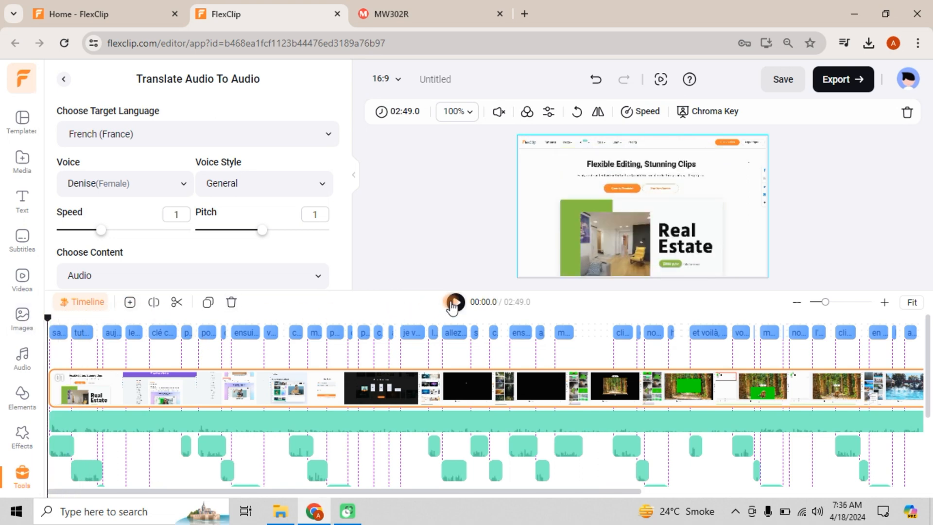
click(455, 302)
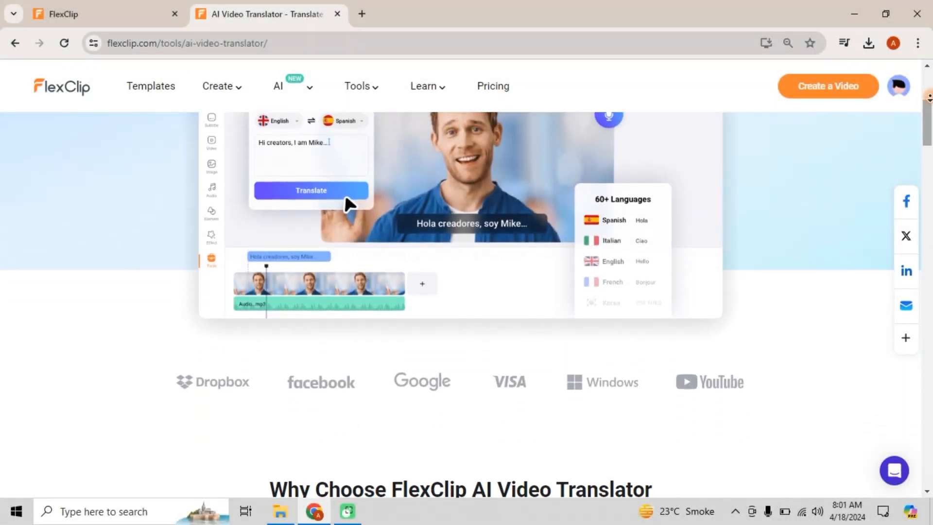
scroll(down, 3)
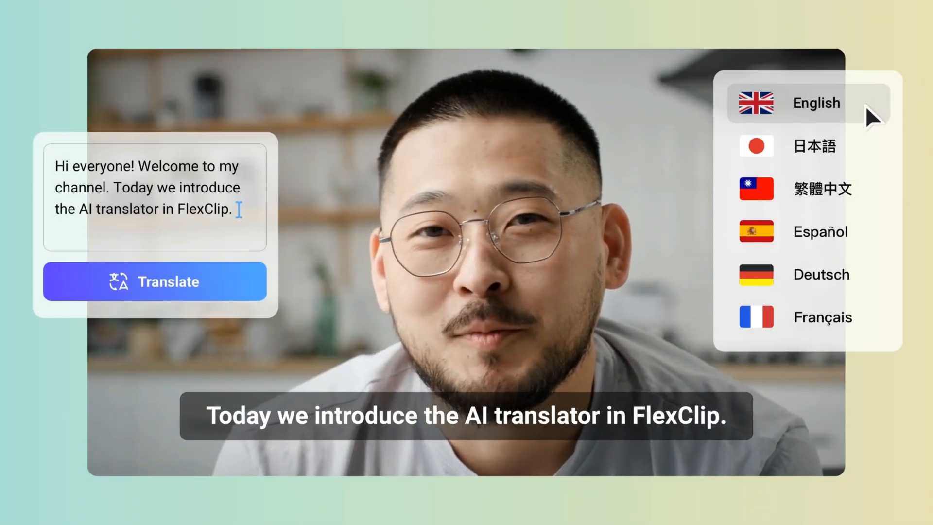
click(814, 146)
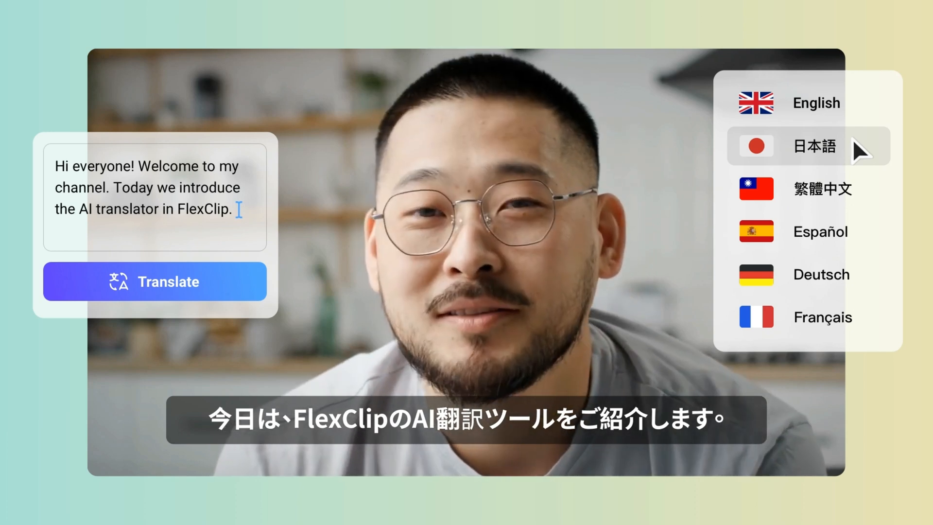
mouse_move(870, 195)
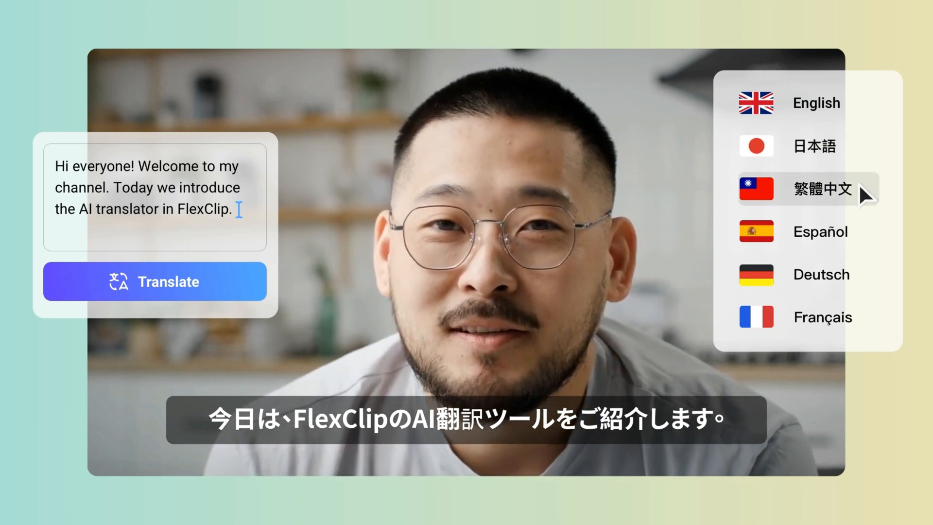
click(820, 189)
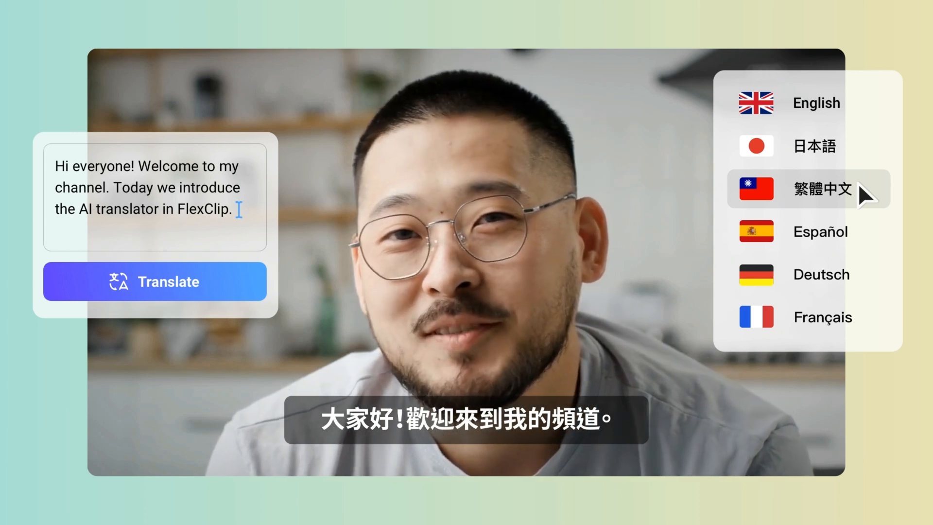